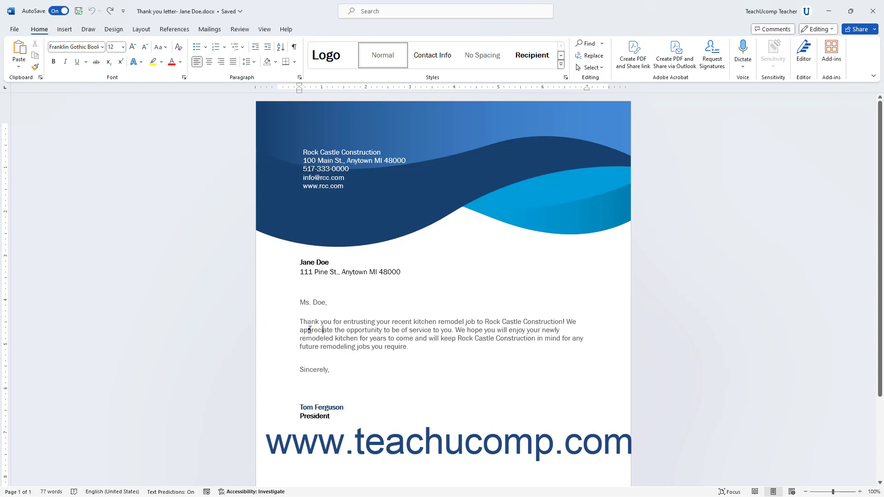
Swap 'appreciate' for the synonym 'welcome' from the right-click Synonyms menu
{"action": "right_click", "coordinate": [309, 330]}
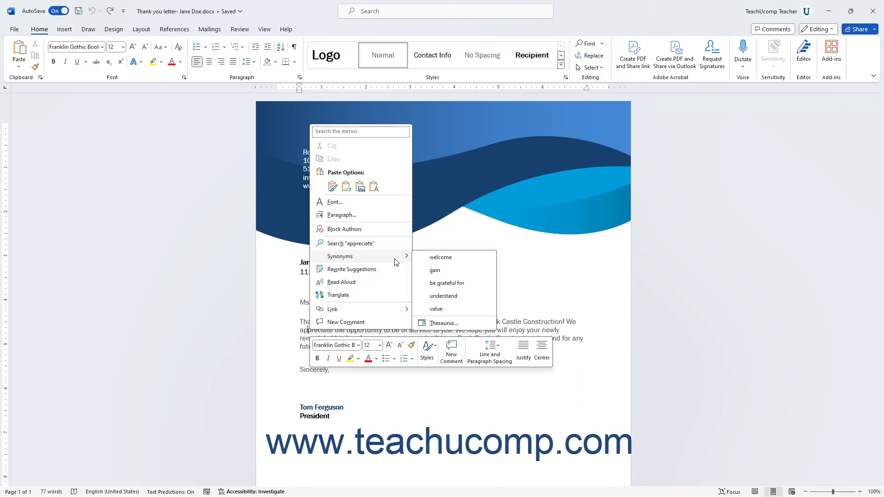
{"action": "mouse_move", "coordinate": [446, 257]}
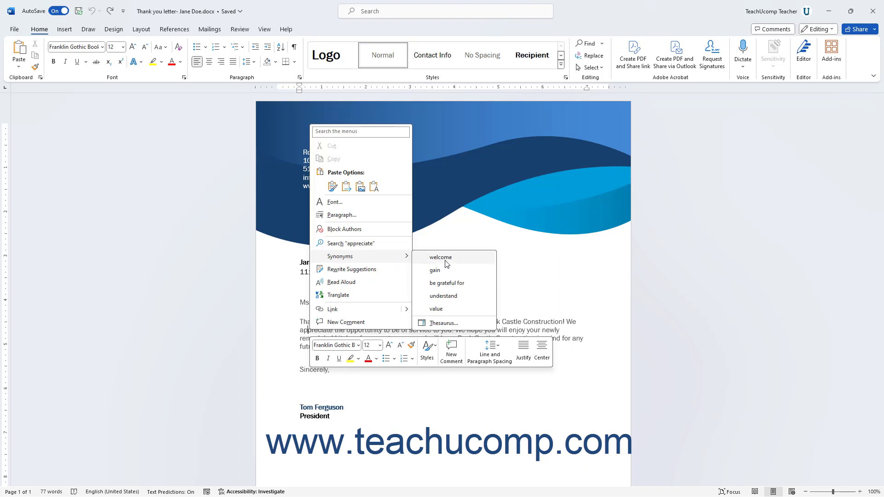
{"action": "left_click", "coordinate": [440, 257]}
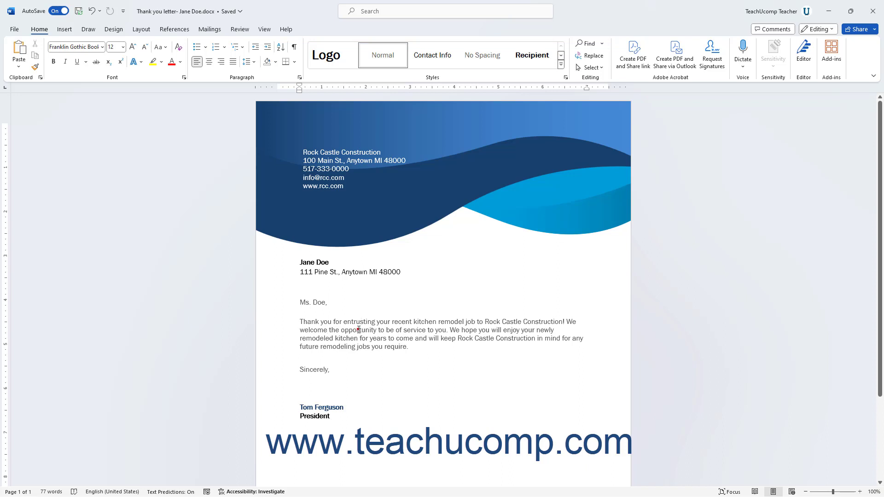
{"action": "mouse_move", "coordinate": [355, 319]}
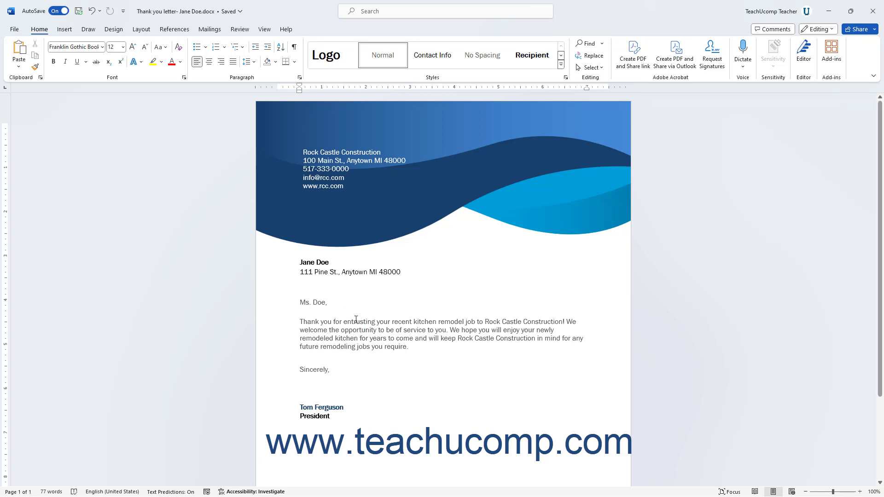
Open the Review tab's Thesaurus for 'opportunity' to list synonyms like chance and occasion
{"action": "left_click", "coordinate": [239, 28]}
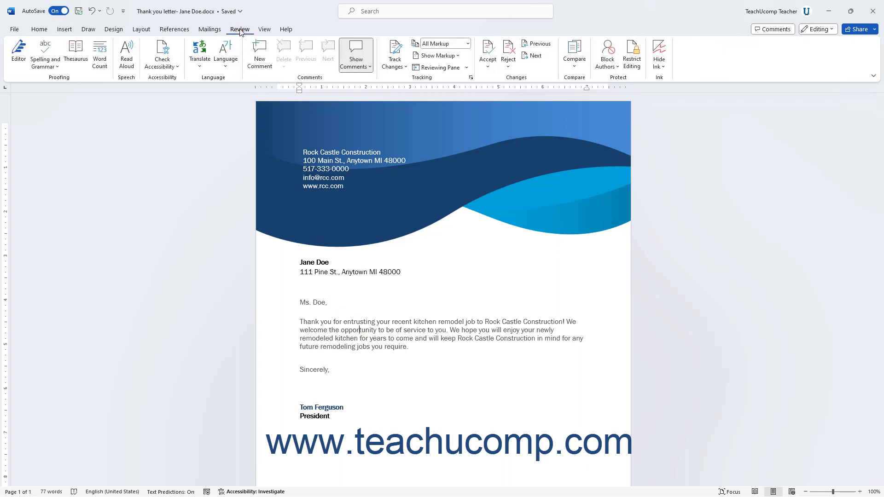
{"action": "mouse_move", "coordinate": [75, 52]}
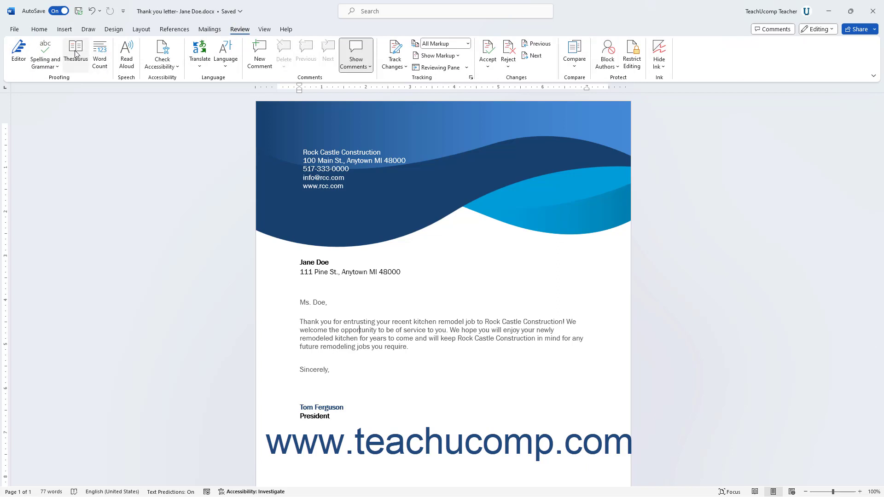
{"action": "left_click", "coordinate": [75, 51]}
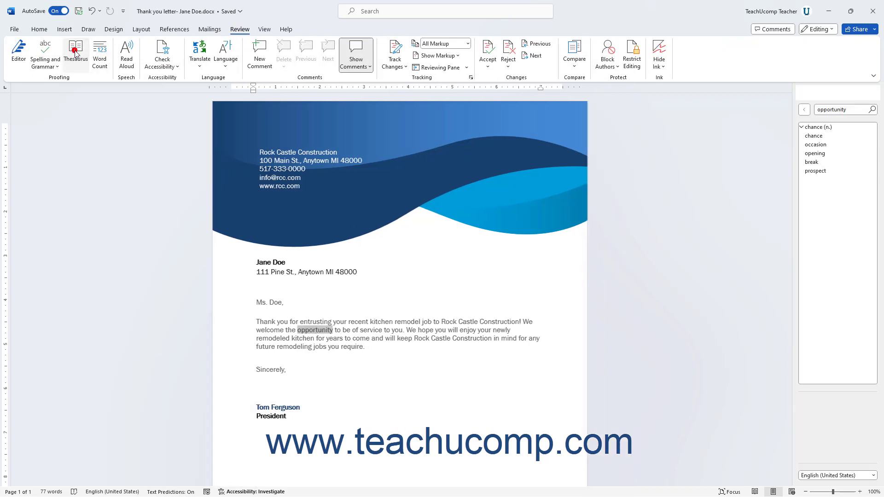
{"action": "left_click", "coordinate": [75, 53]}
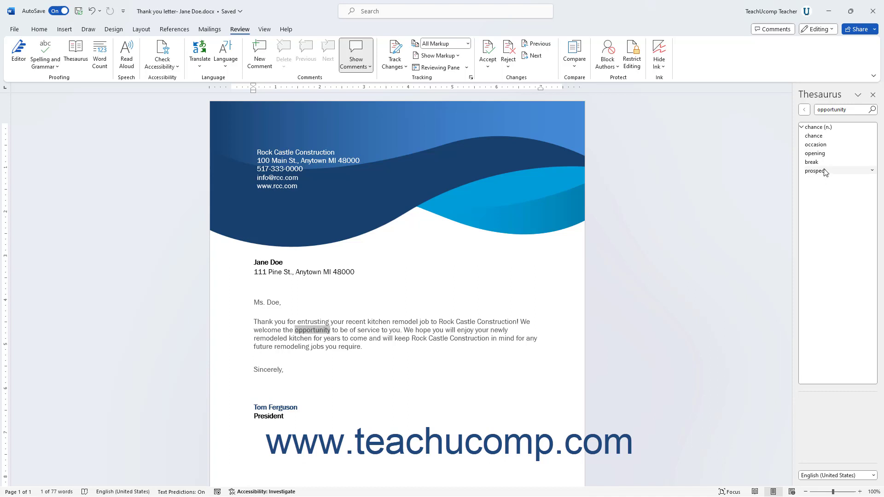
{"action": "mouse_move", "coordinate": [815, 153]}
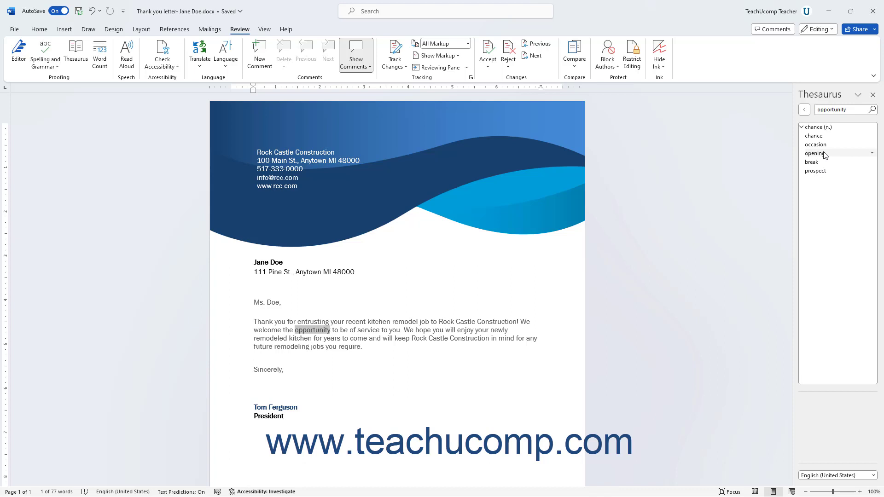
{"action": "mouse_move", "coordinate": [854, 123]}
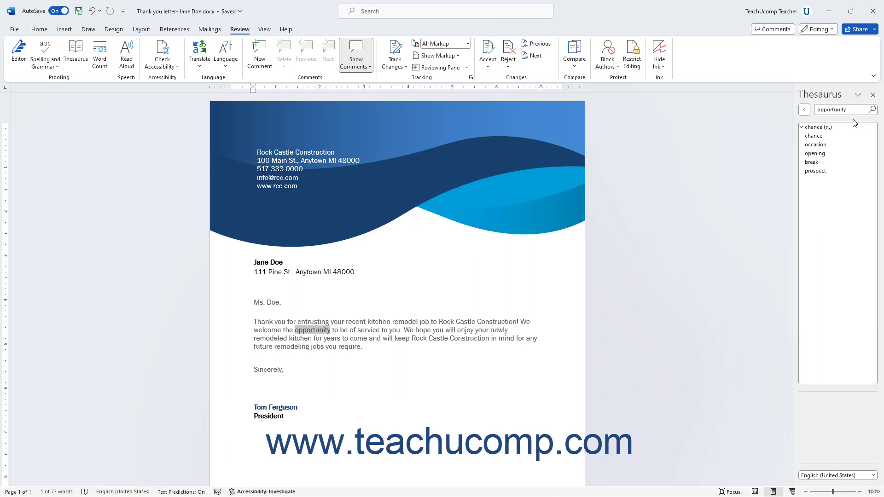
{"action": "triple_click", "coordinate": [839, 110]}
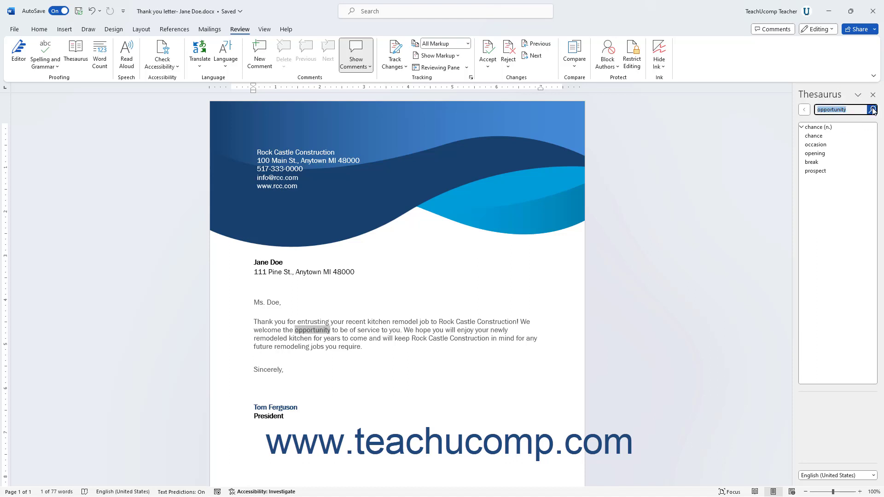
{"action": "mouse_move", "coordinate": [874, 110]}
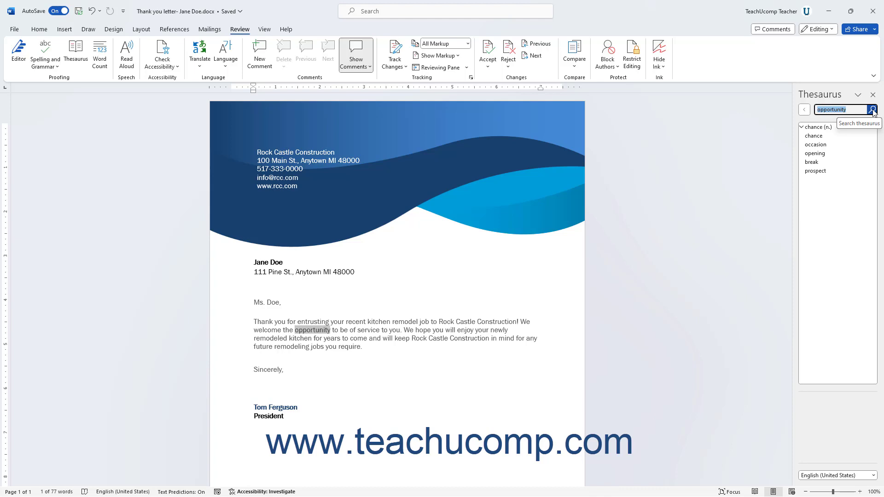
{"action": "mouse_move", "coordinate": [838, 129]}
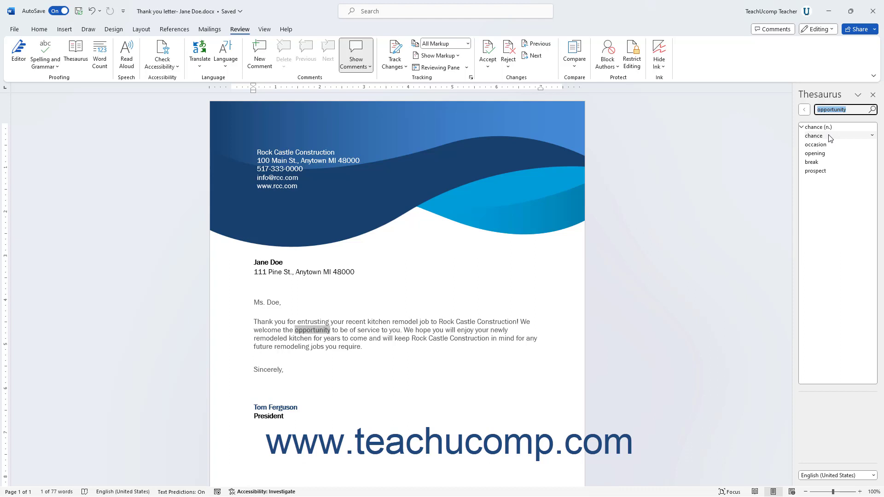
Insert the Thesaurus synonym 'chance' in place of 'opportunity'
{"action": "left_click", "coordinate": [871, 136]}
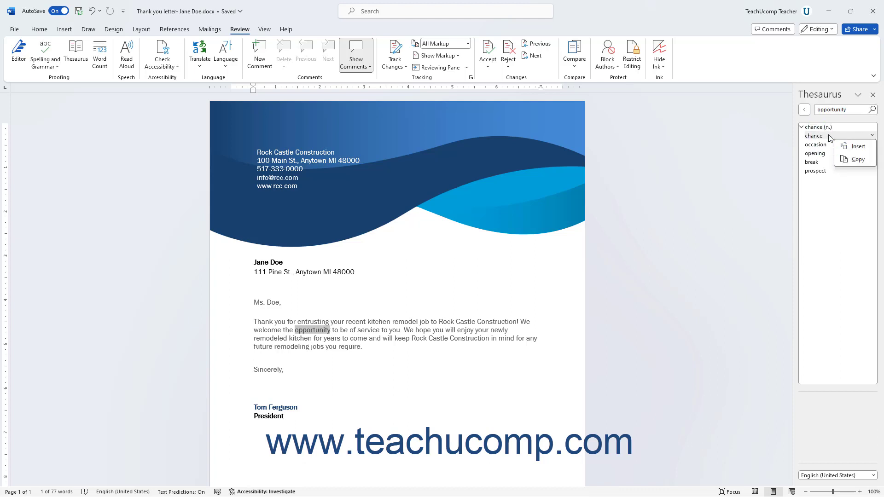
{"action": "mouse_move", "coordinate": [867, 151]}
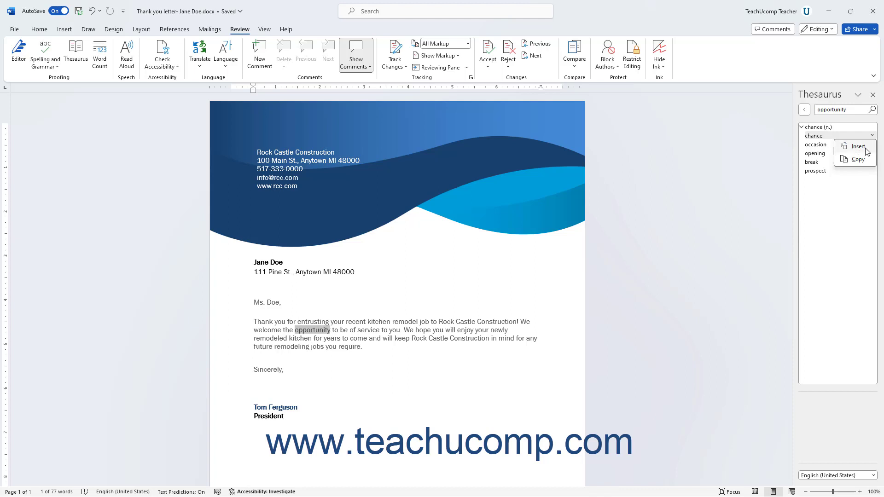
{"action": "mouse_move", "coordinate": [865, 164]}
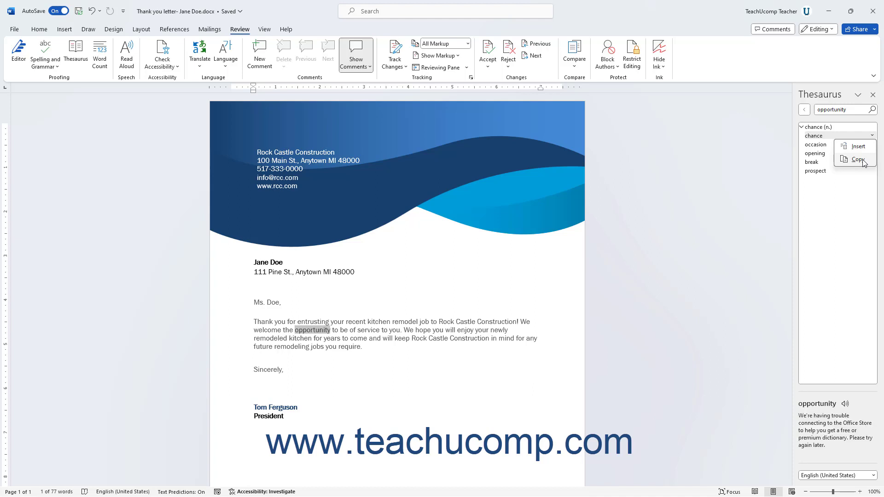
{"action": "mouse_move", "coordinate": [862, 153]}
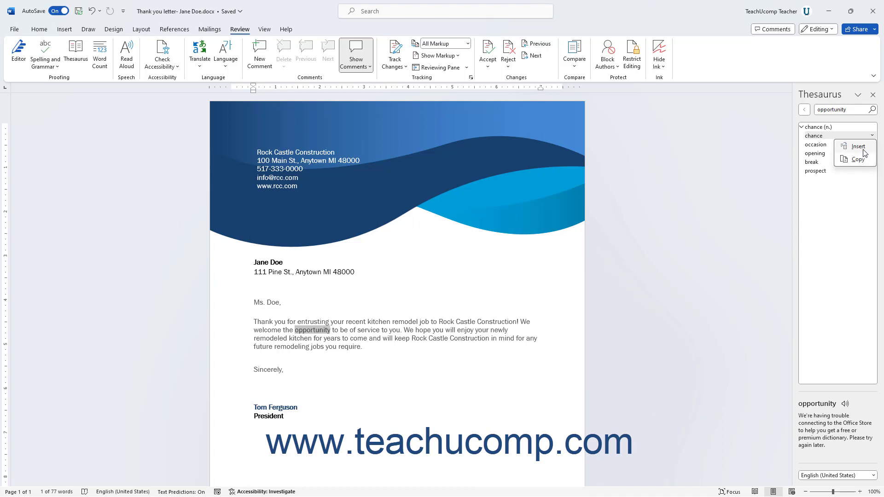
{"action": "left_click", "coordinate": [857, 147]}
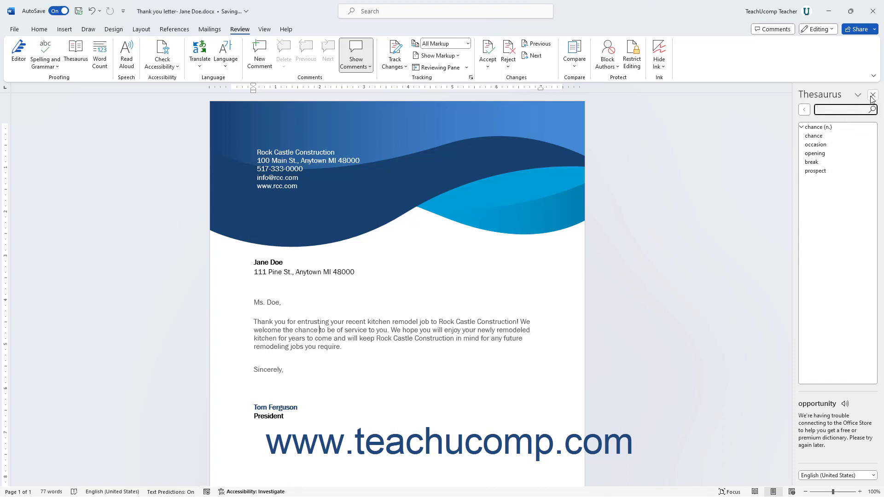